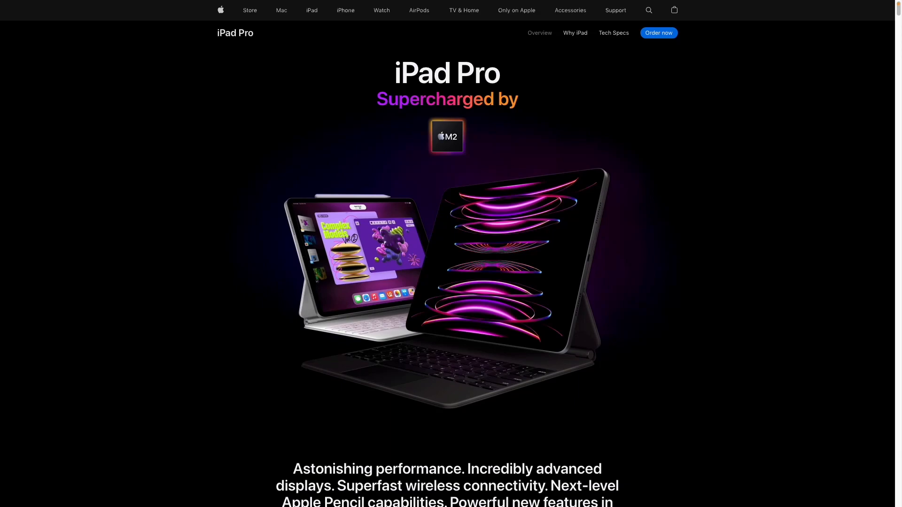
scroll("down", 3)
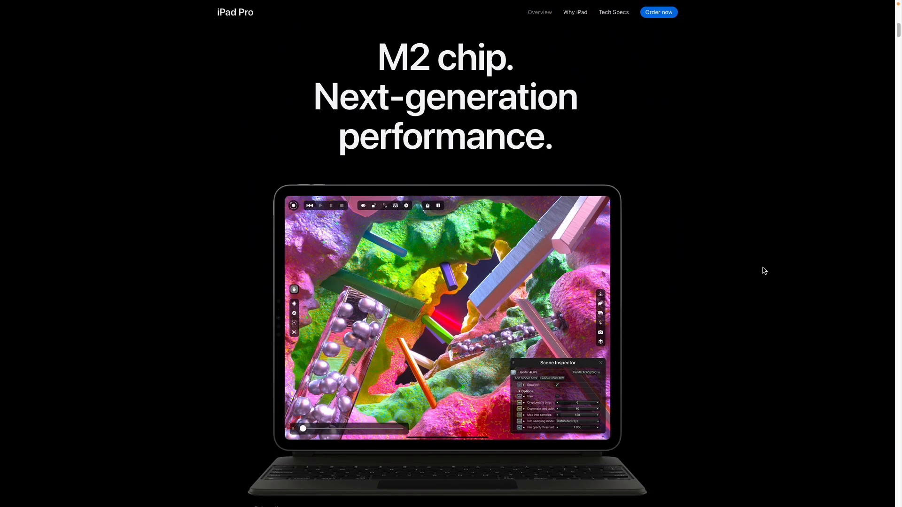
scroll("down", 3)
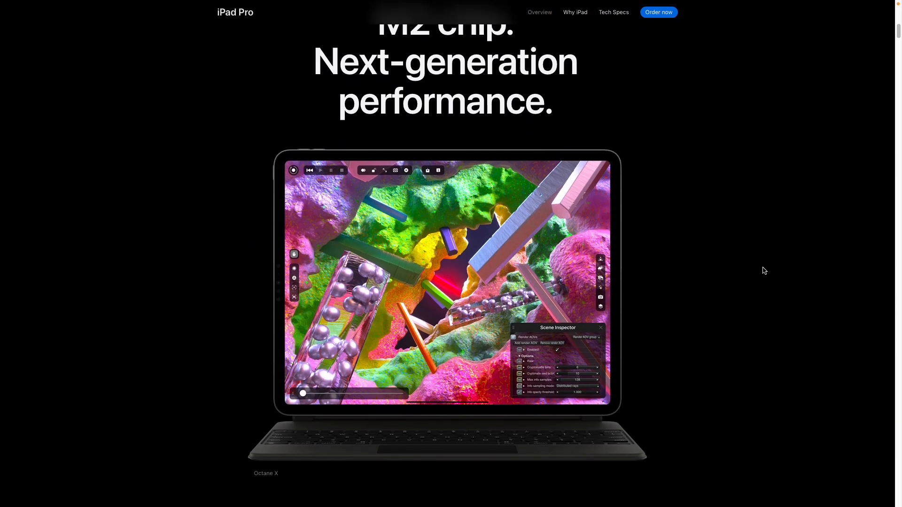
scroll("down", 3)
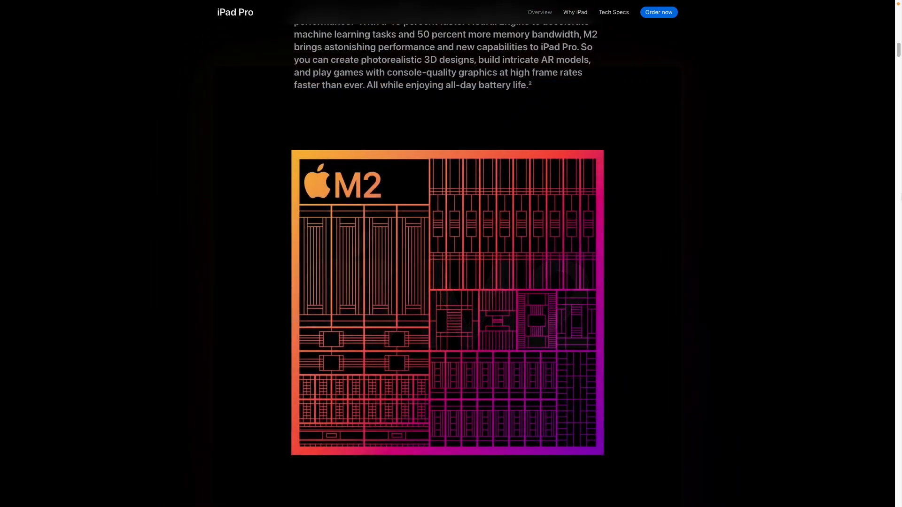
scroll("down", 3)
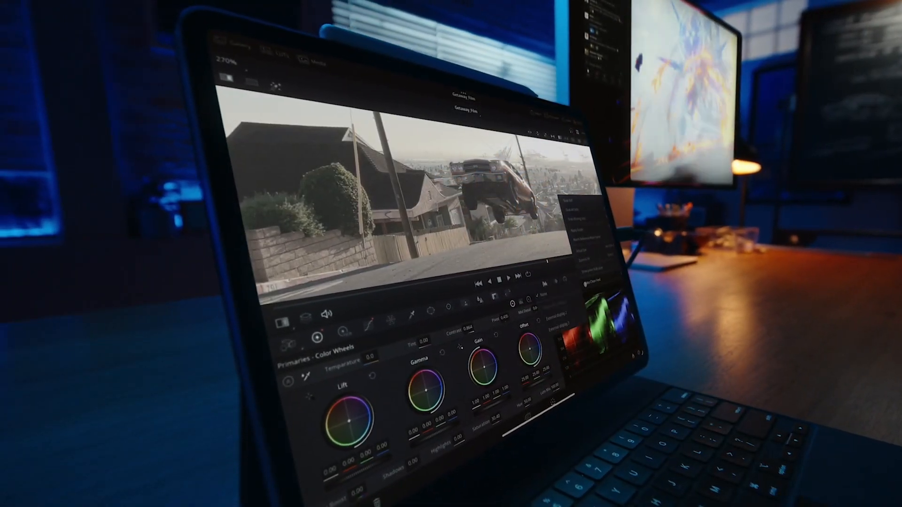
scroll("down", 3)
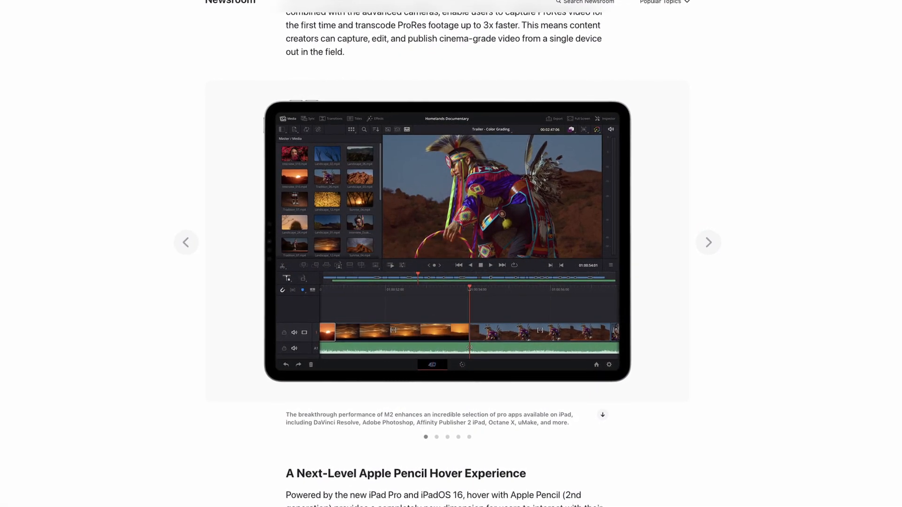
scroll("down", 3)
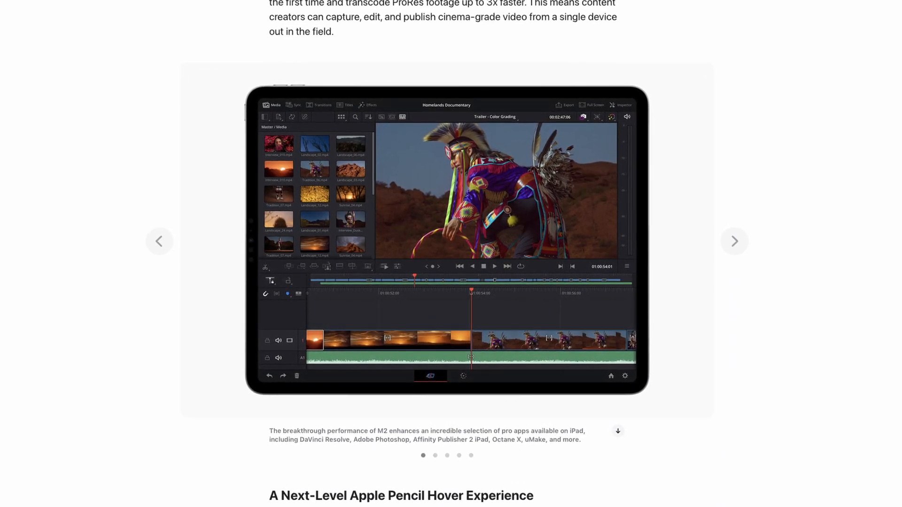
scroll("down", 3)
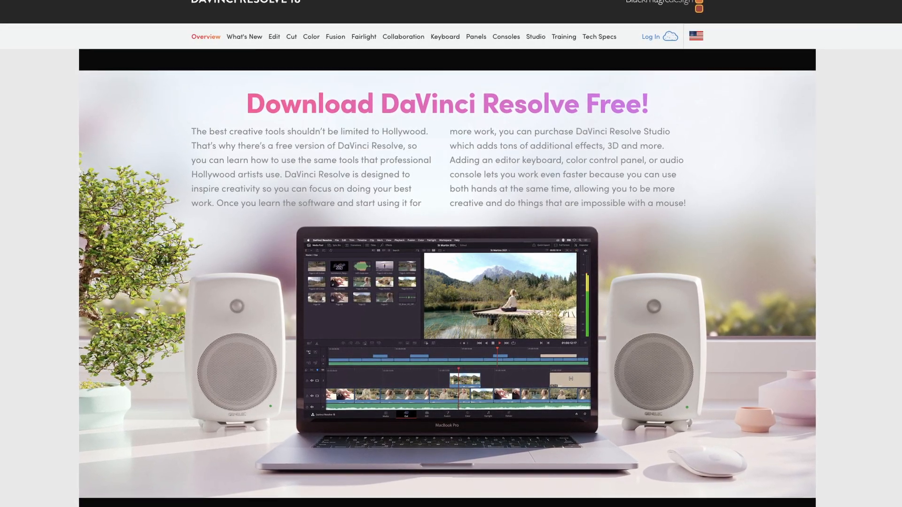
scroll("down", 3)
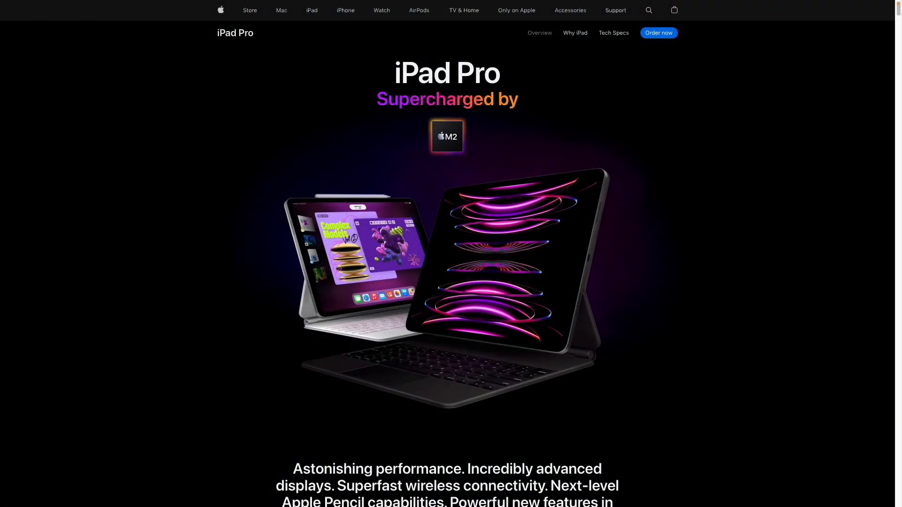
scroll("down", 3)
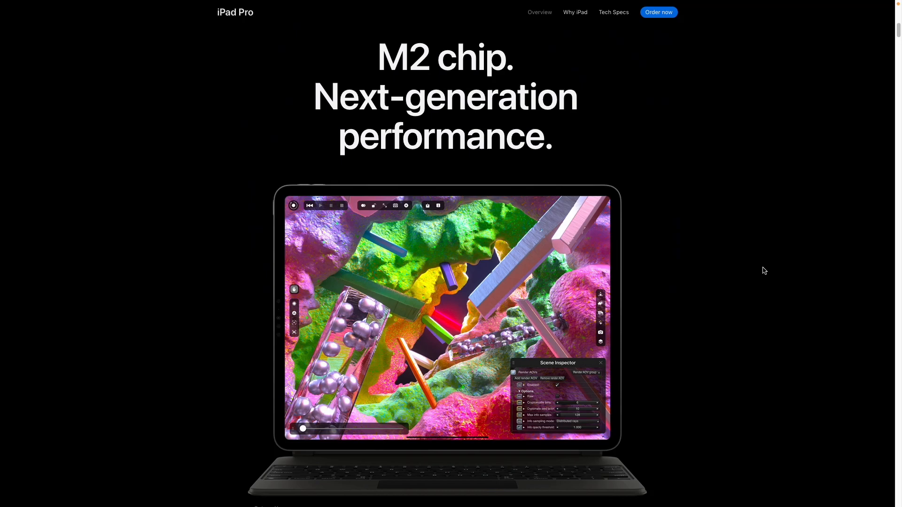
scroll("down", 3)
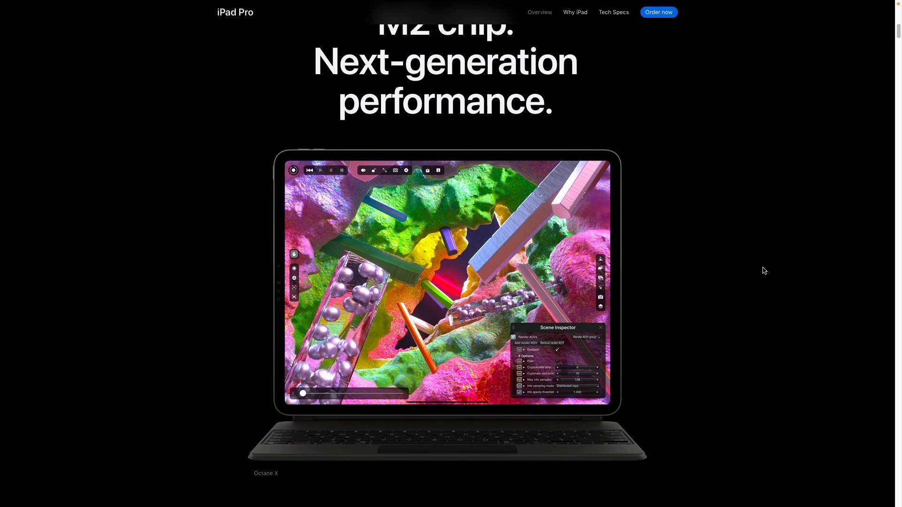
scroll("down", 3)
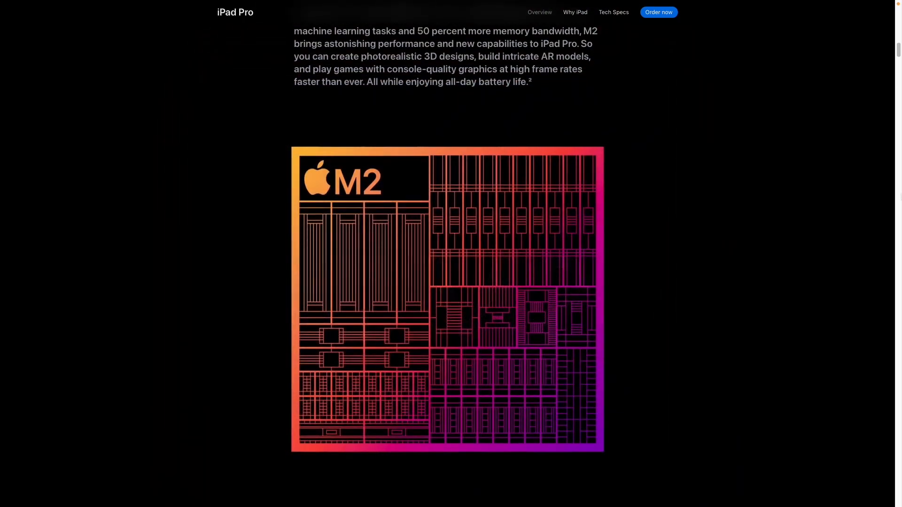
scroll("down", 3)
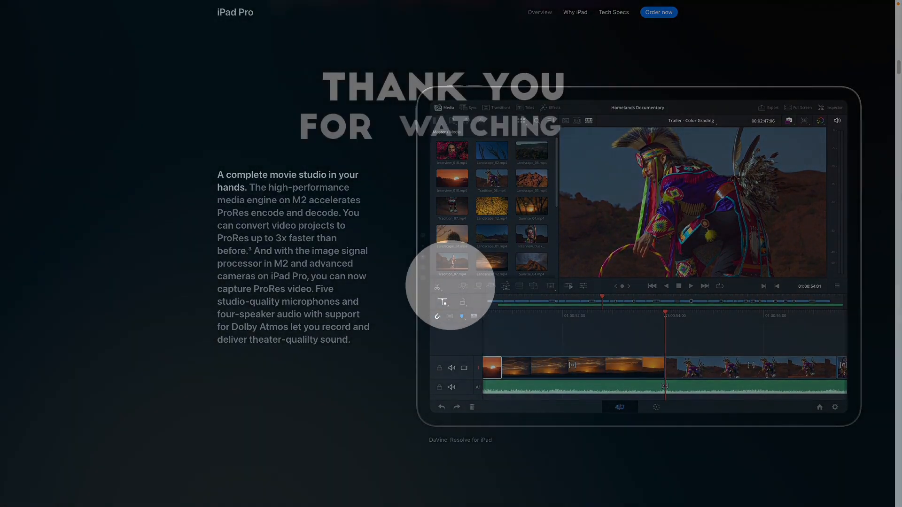